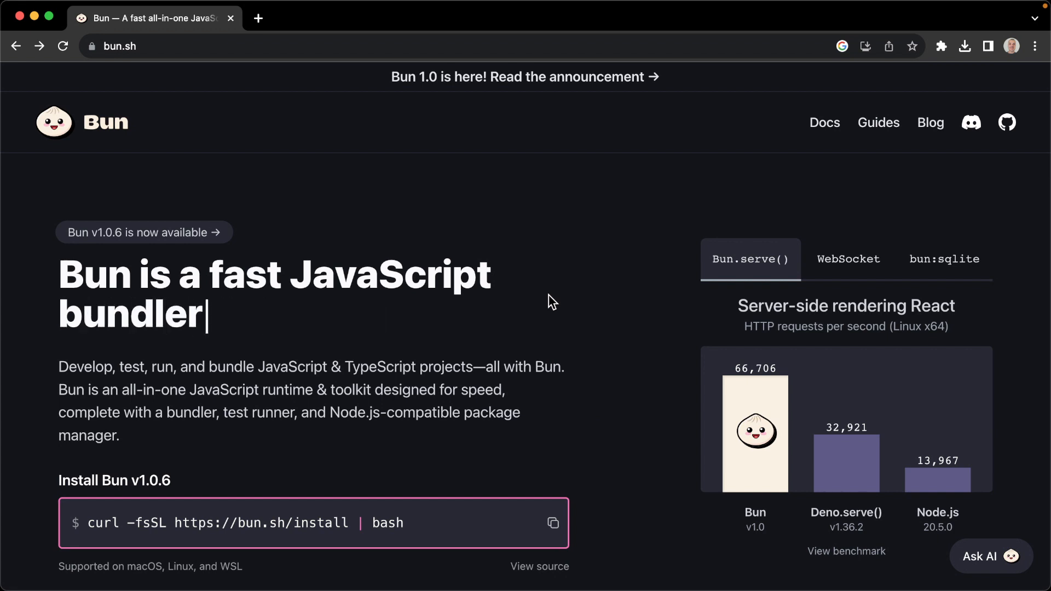
Step: Open the oven-sh/bun repository from the GitHub icon on bun.sh
key(Backspace)
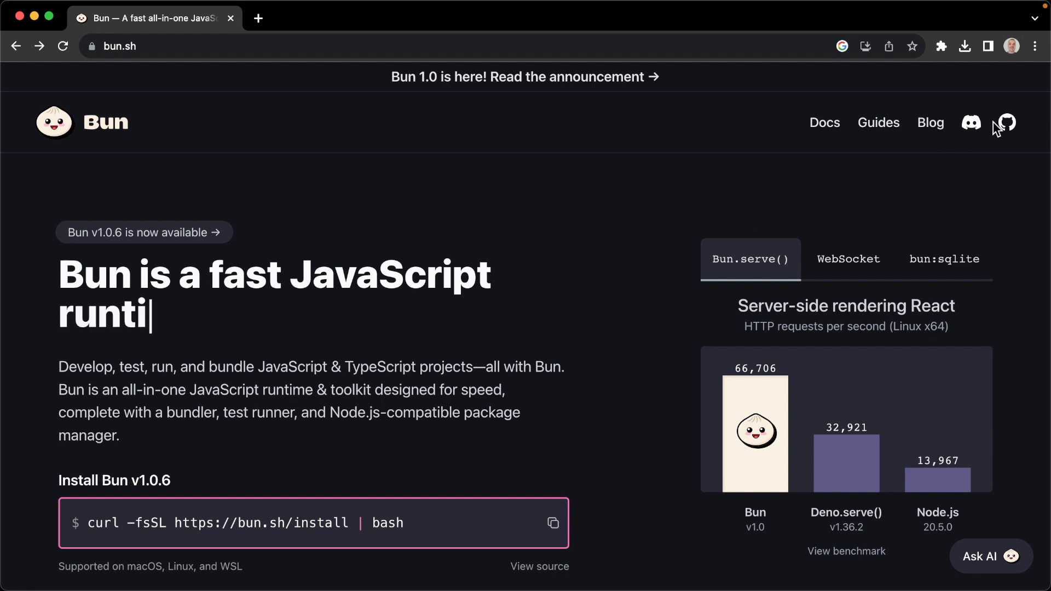
click(1014, 122)
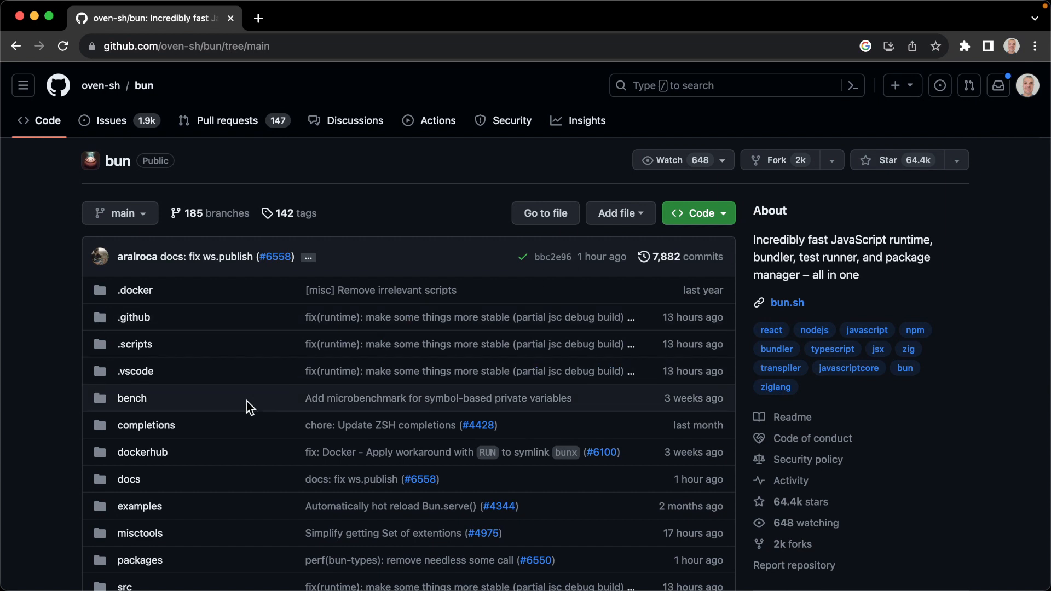
Step: Browse the bench folder and read the README run commands
click(131, 399)
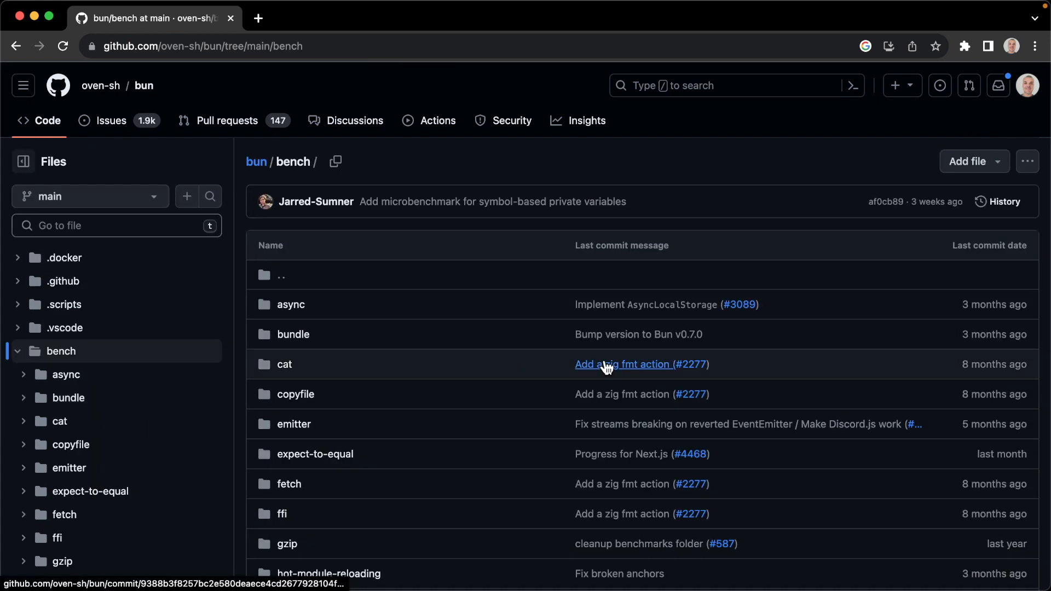
scroll(down, 3)
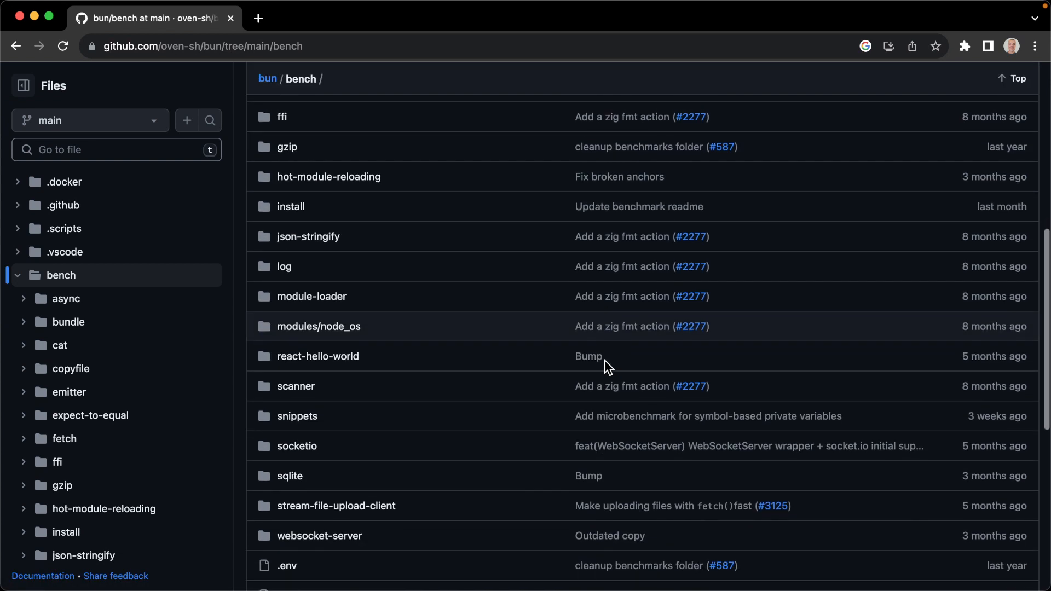
scroll(down, 3)
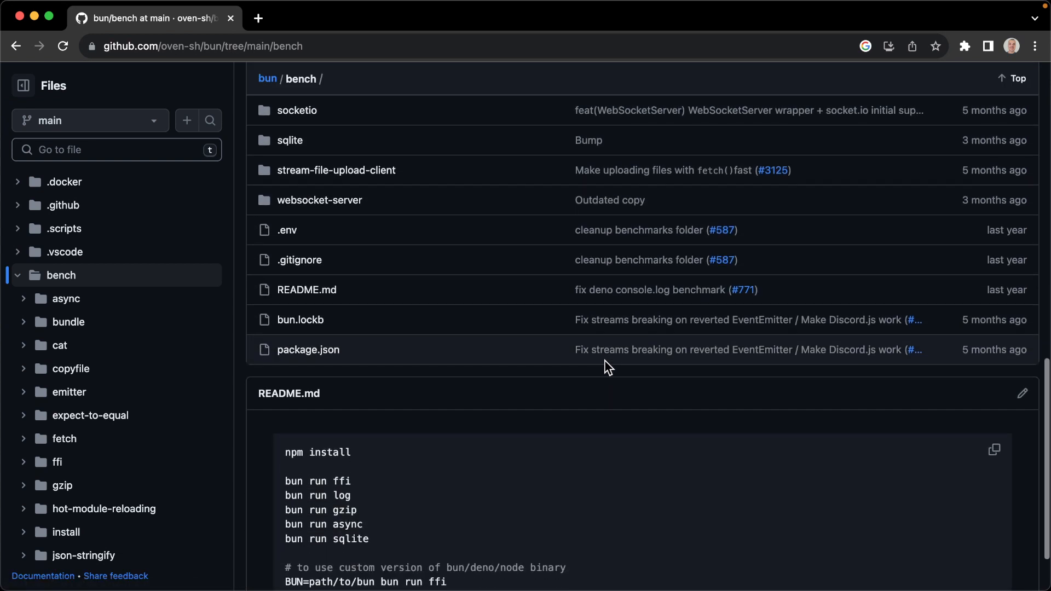
scroll(down, 3)
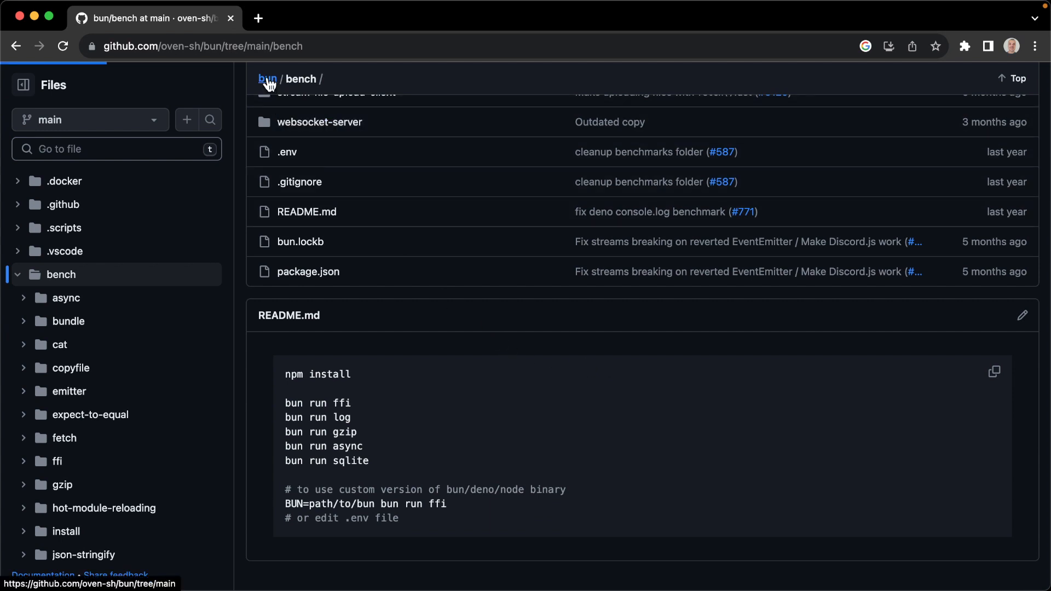
Step: Return to the repo root and copy the HTTPS clone URL from the Code dropdown
click(267, 79)
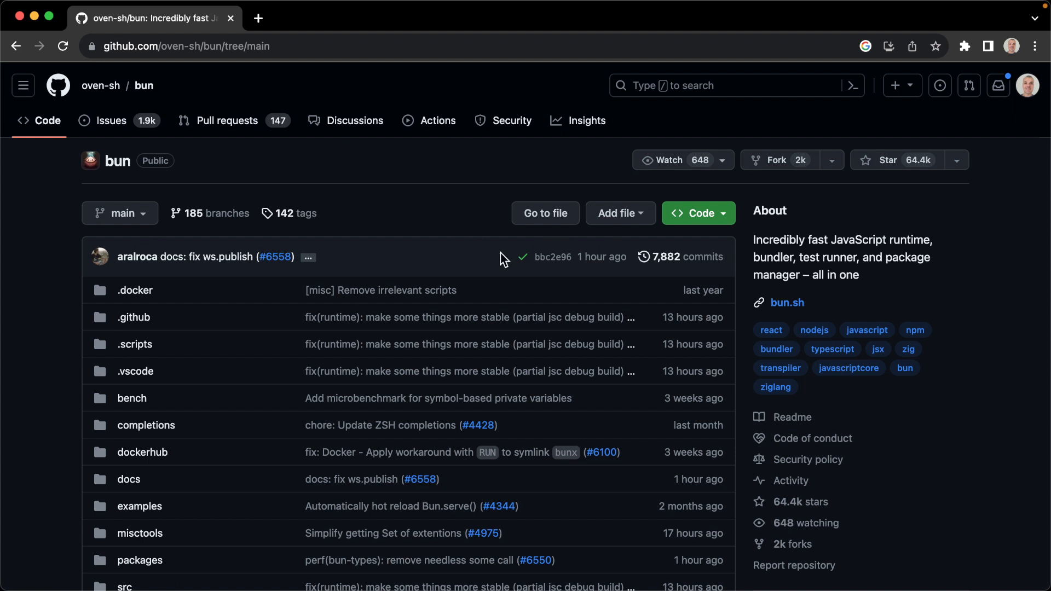
click(698, 212)
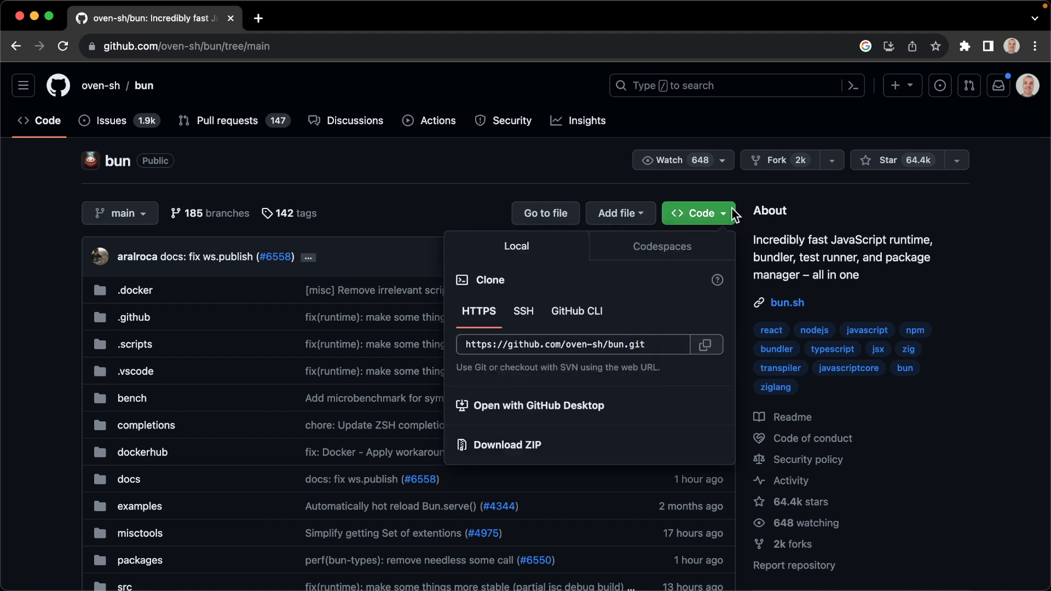
click(707, 345)
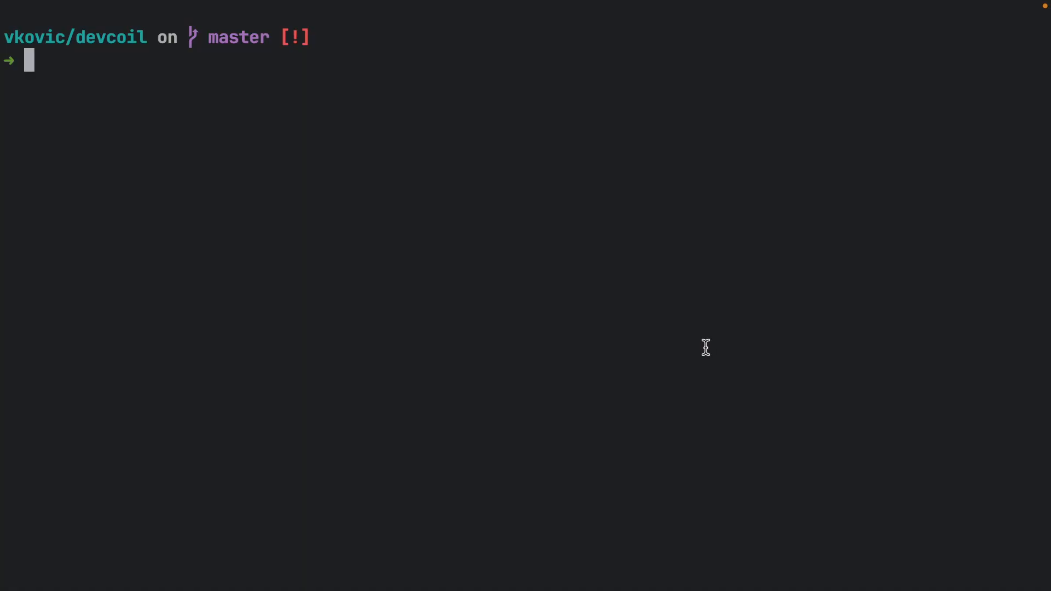
text(git clone https://github.com/oven-sh/bun.git)
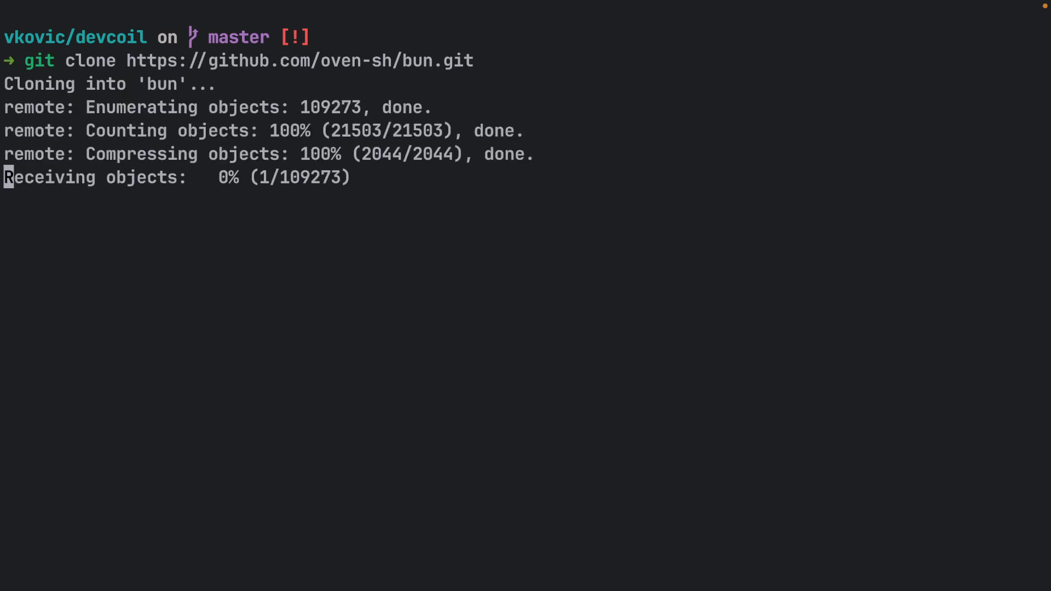
text(cd bun/bench && npm install)
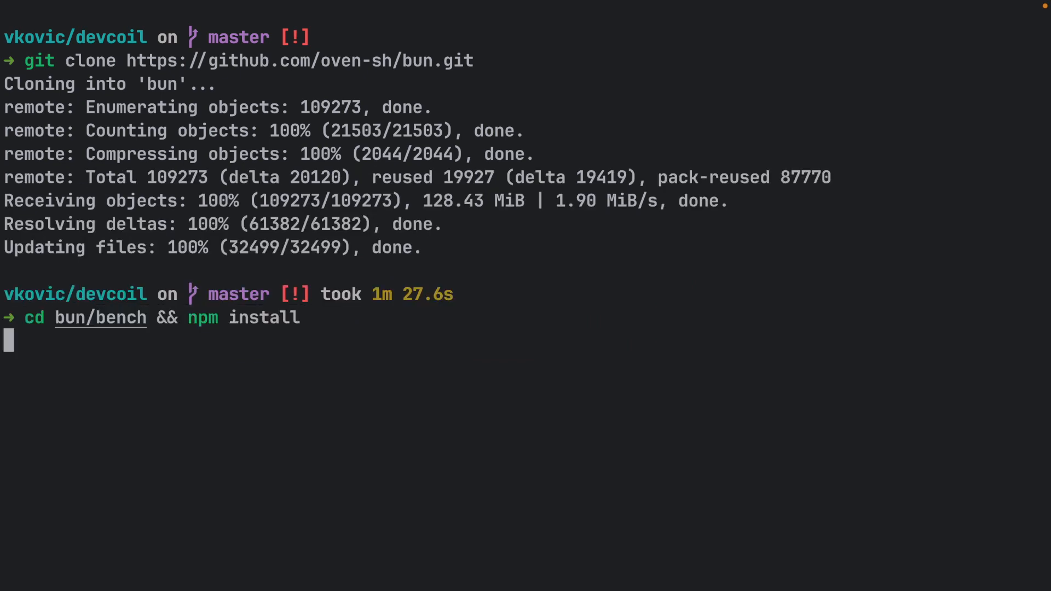
text(cle)
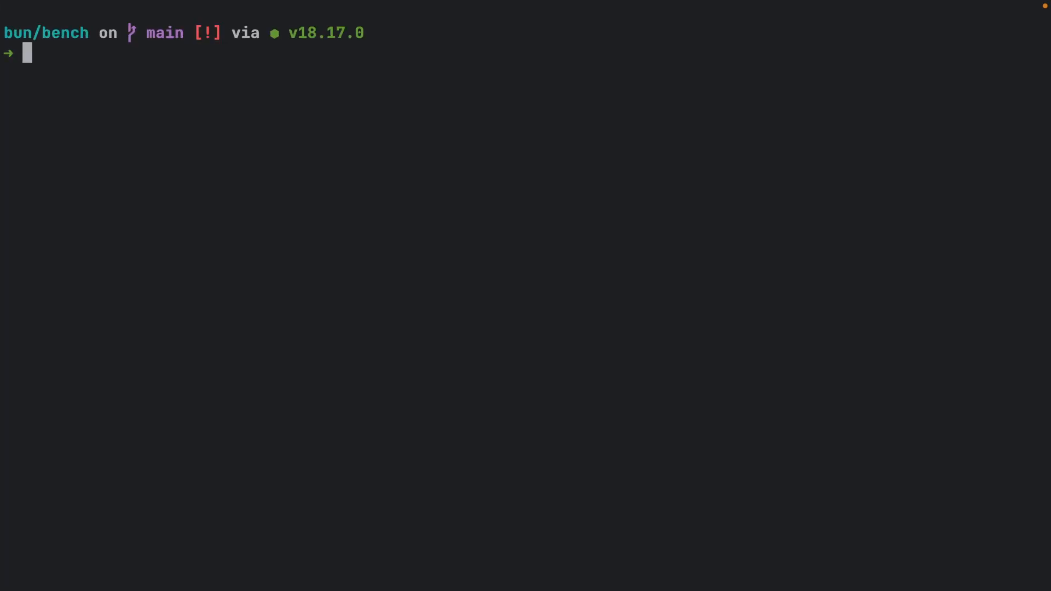
Step: Run 'bun run ffi' and scroll through the Bun, Node and Deno FFI timings
text(bun run ffi)
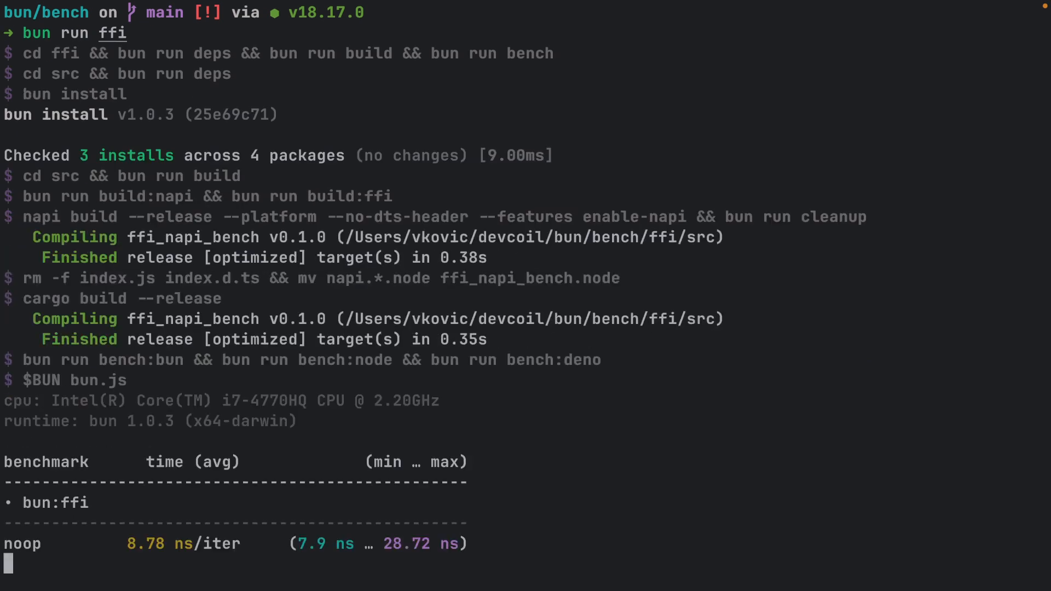
scroll(down, 3)
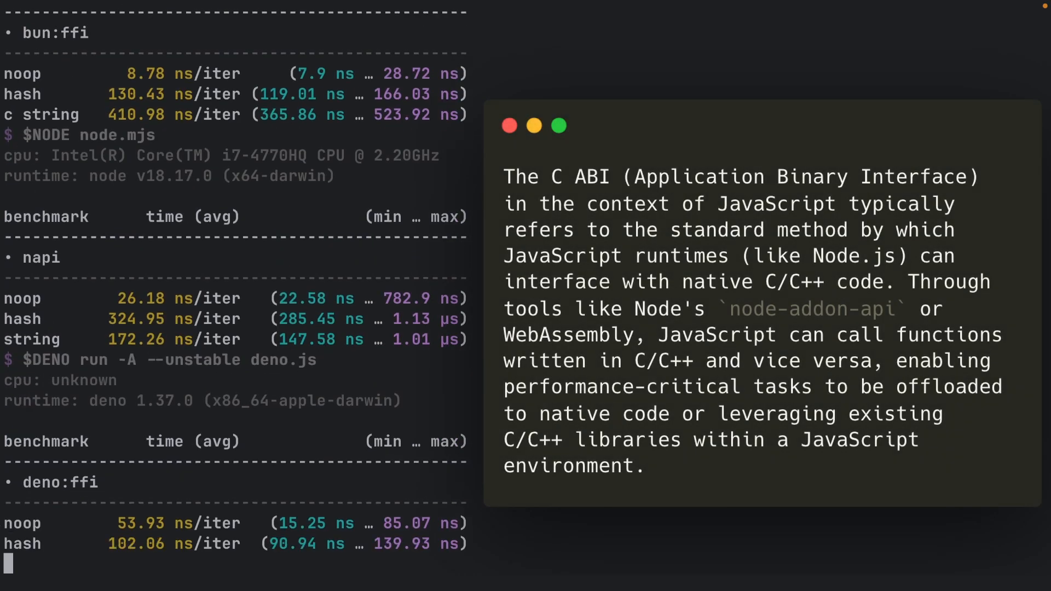
scroll(down, 3)
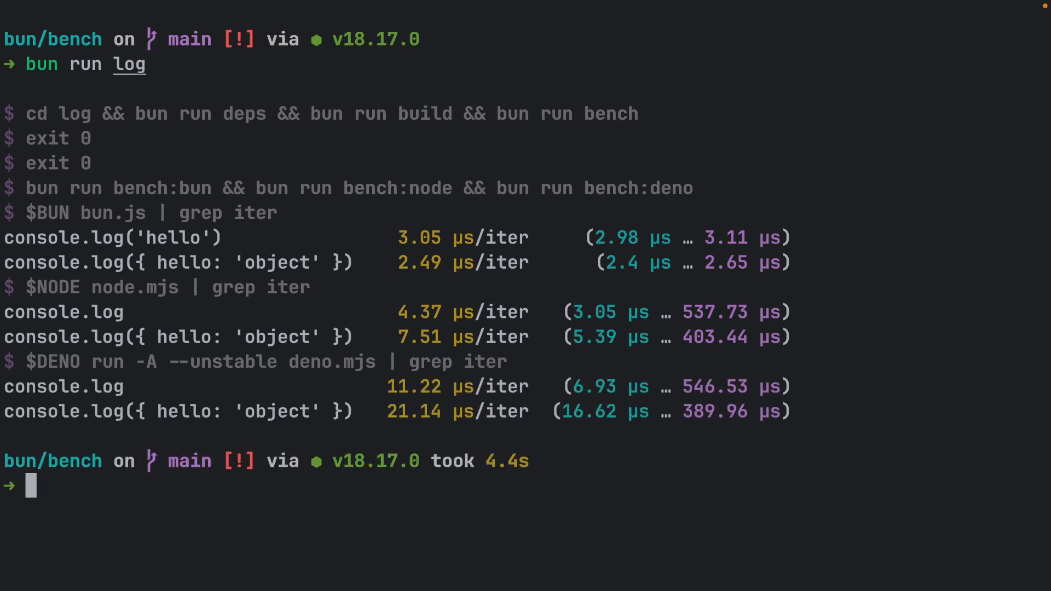
Step: Clear the console.log benchmark output from the terminal screen
text(cle)
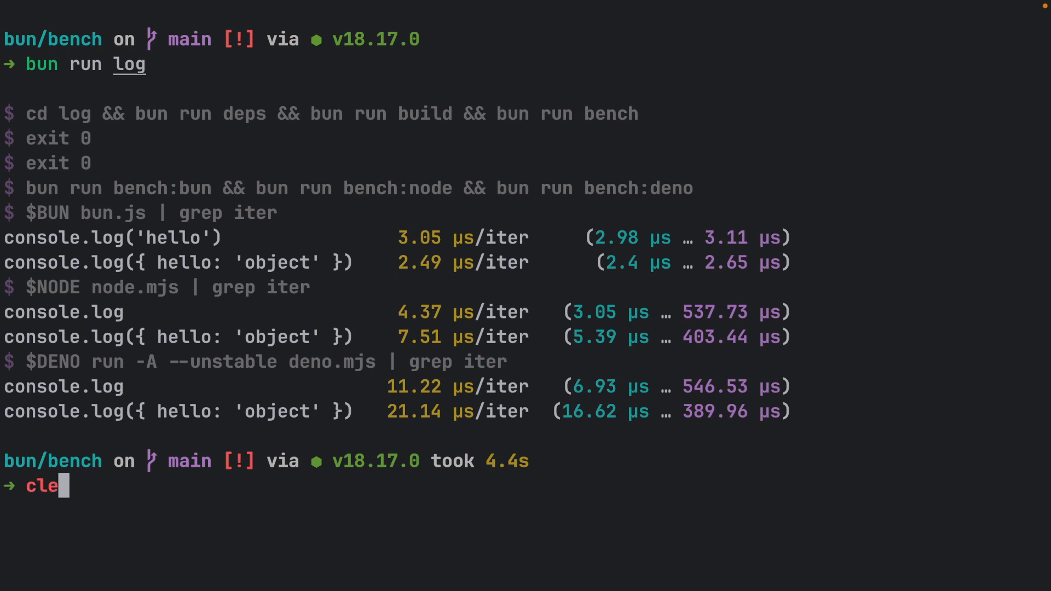
key(Enter)
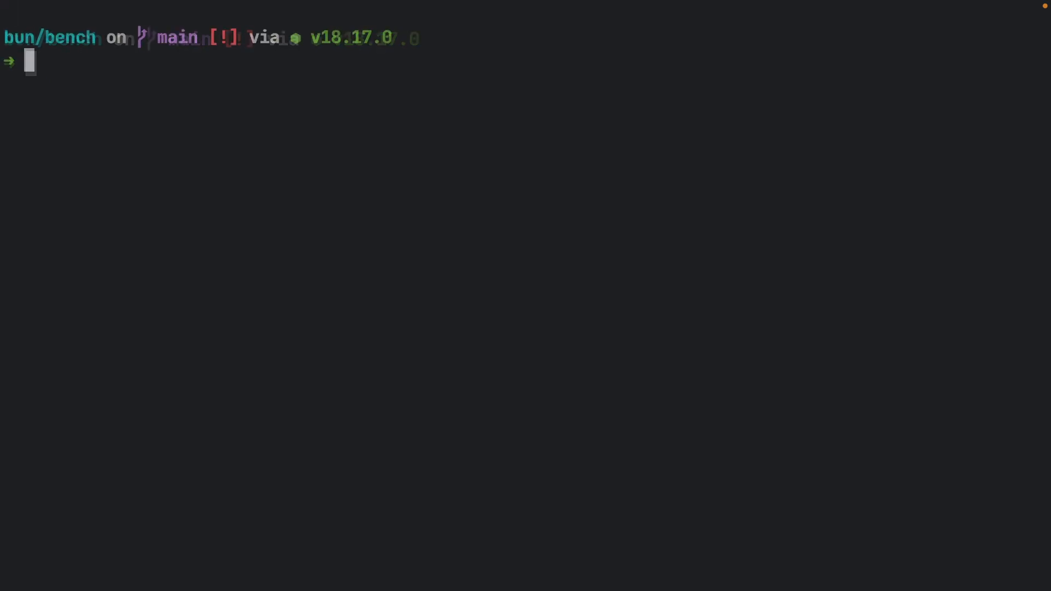
Step: Run 'bun run gzip' to compare gzip timings, then clear the screen
text(bun run gzip)
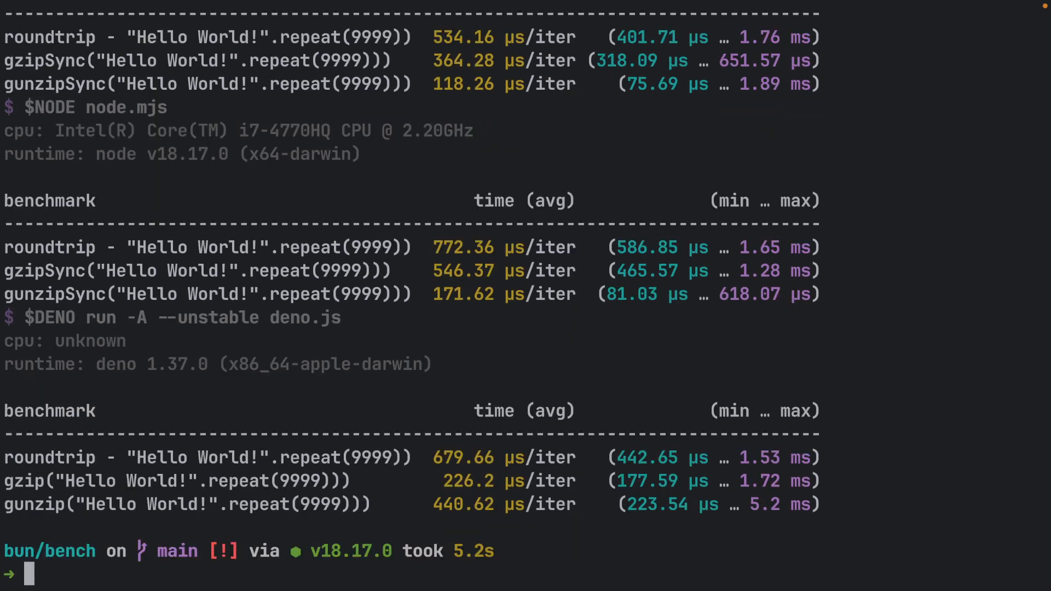
text(clear)
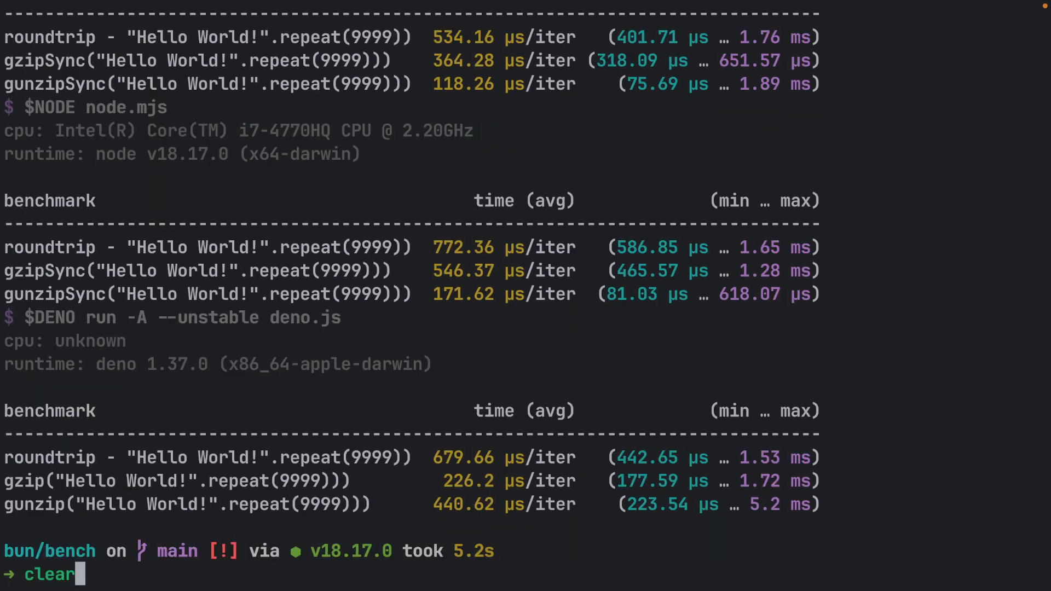
key(Enter)
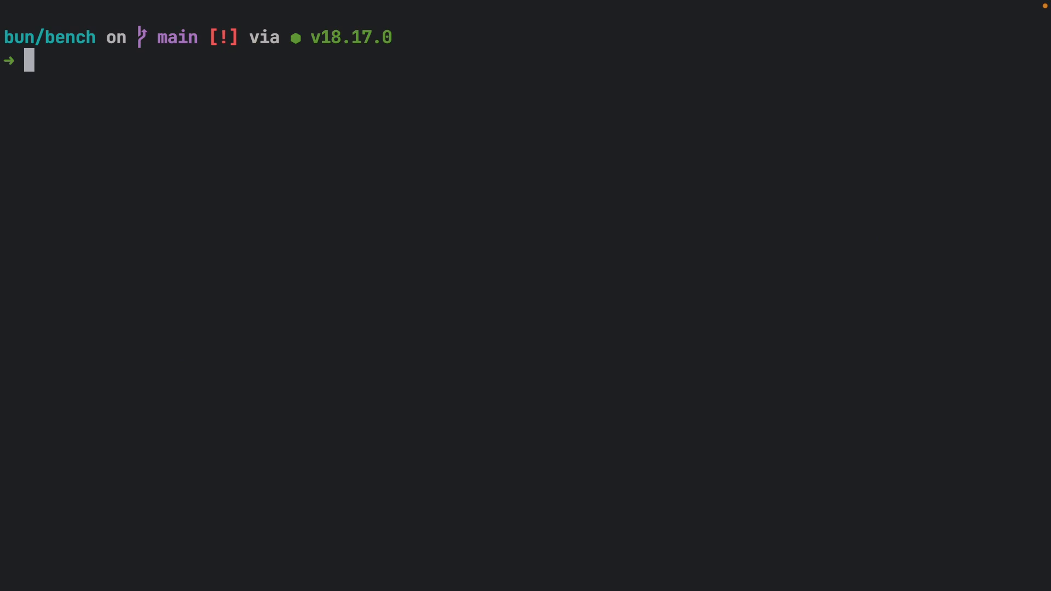
Step: Run 'bun run async' and view Bun's sync, async and await timings
text(bun run async)
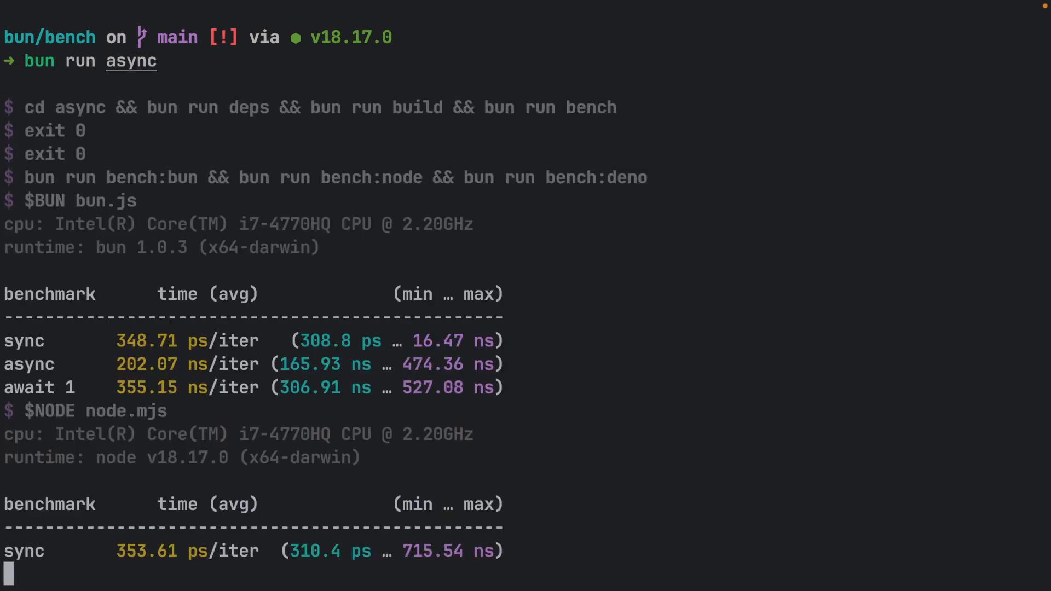
scroll(down, 3)
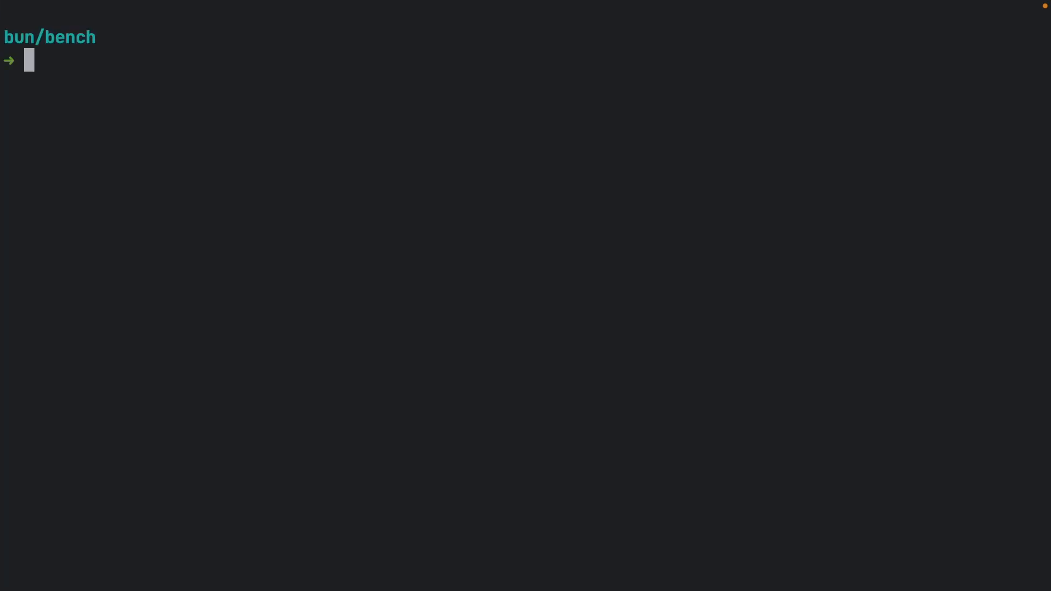
Step: Run 'bun run sqlite' to compare query timings, then clear the output
text(bun run sqlite)
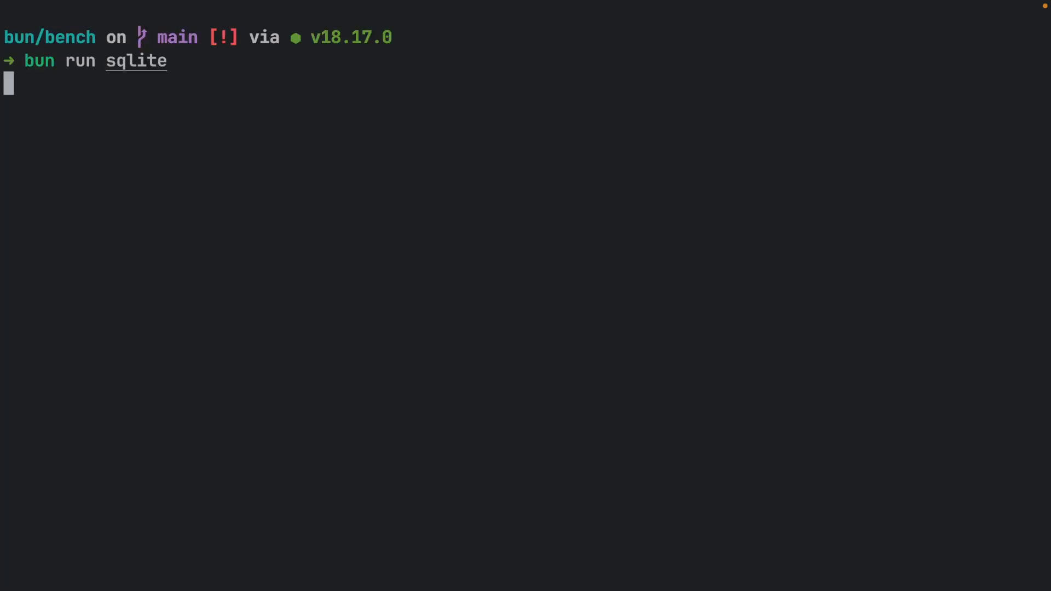
key(Enter)
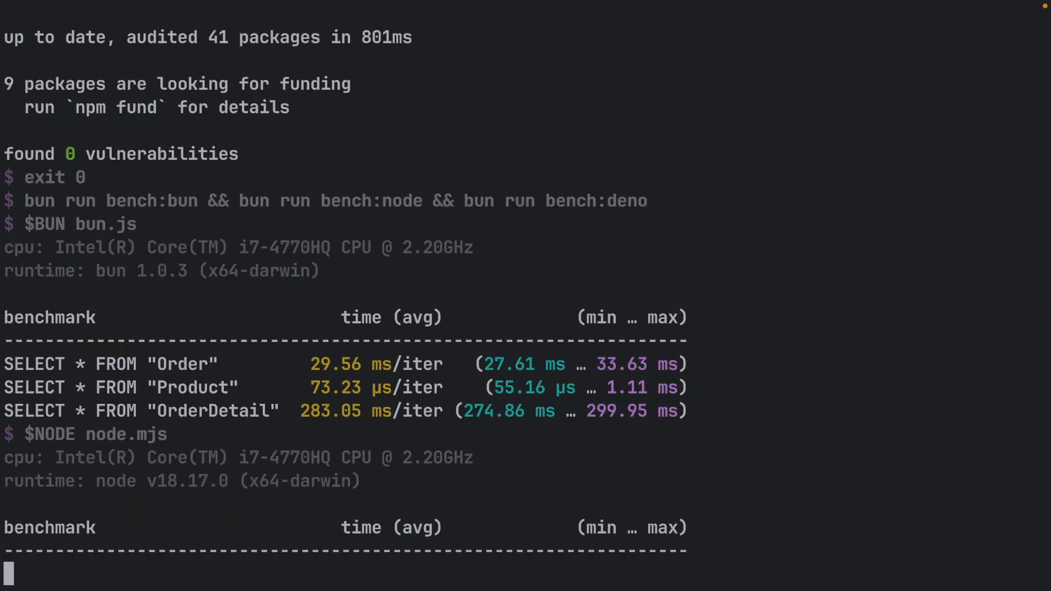
scroll(down, 3)
text(c)
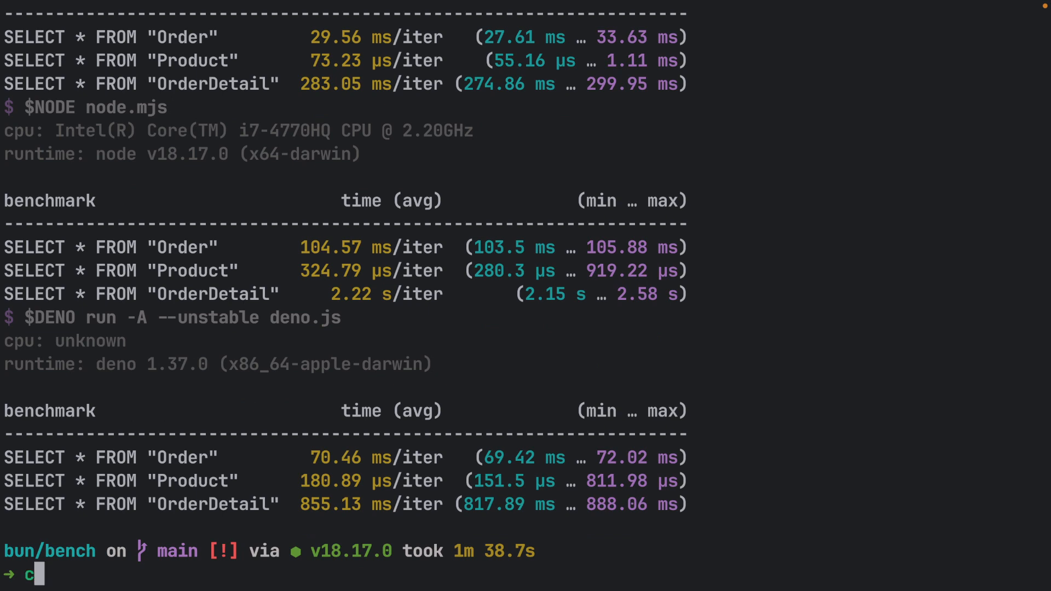
text(lear)
text(cd)
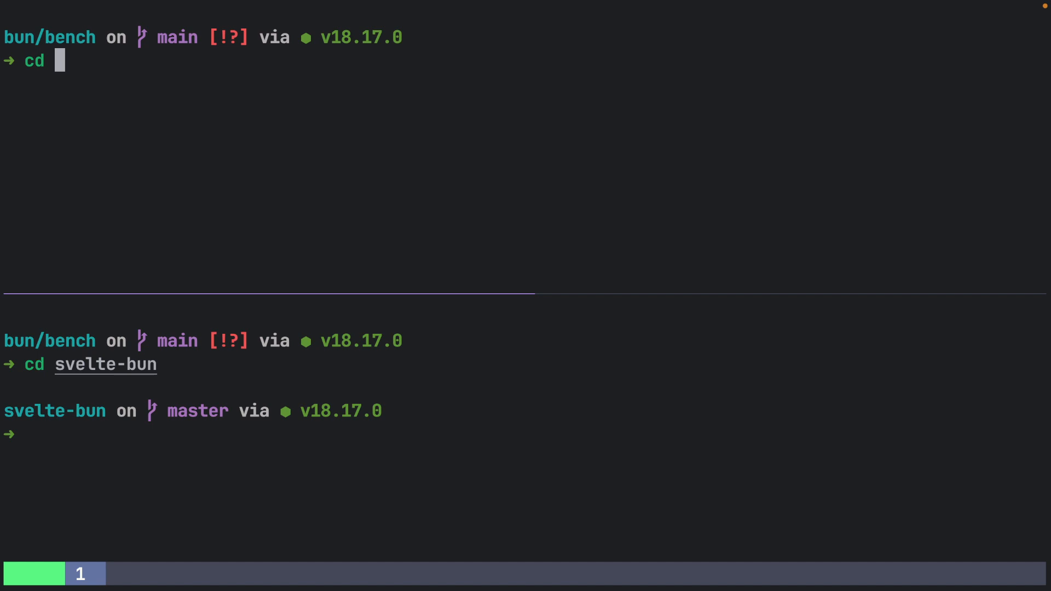
Step: Run npm install in svelte-node and bun install in svelte-bun to compare install times
text(npm install)
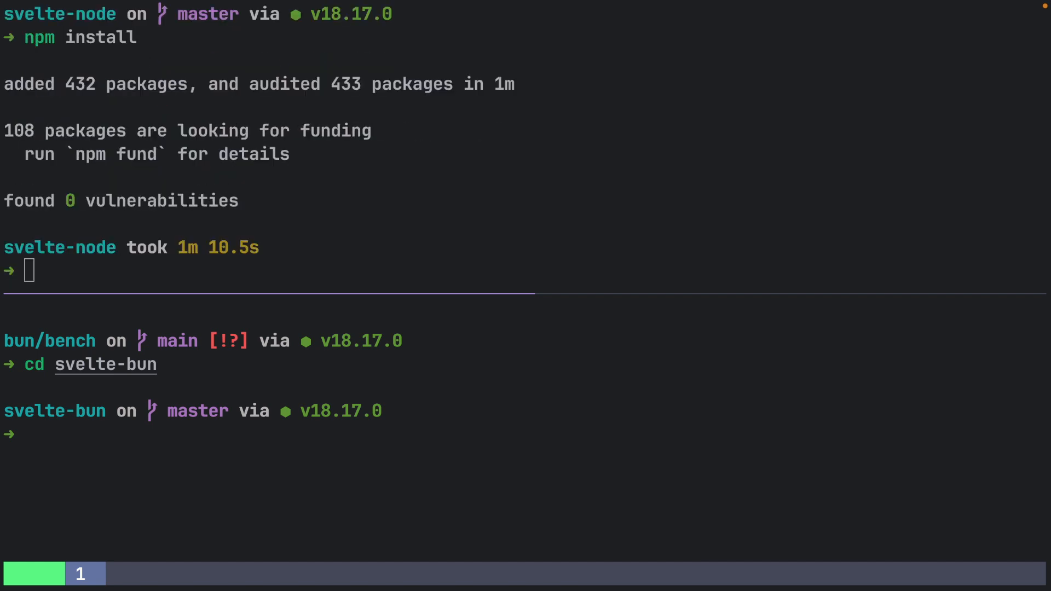
text(bun in)
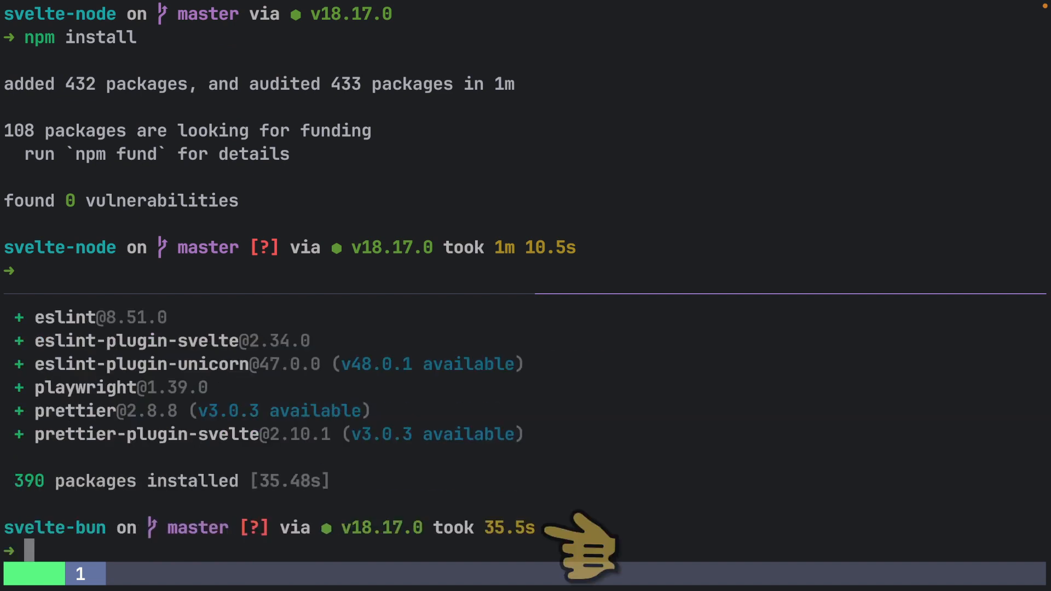
text(rm -rf)
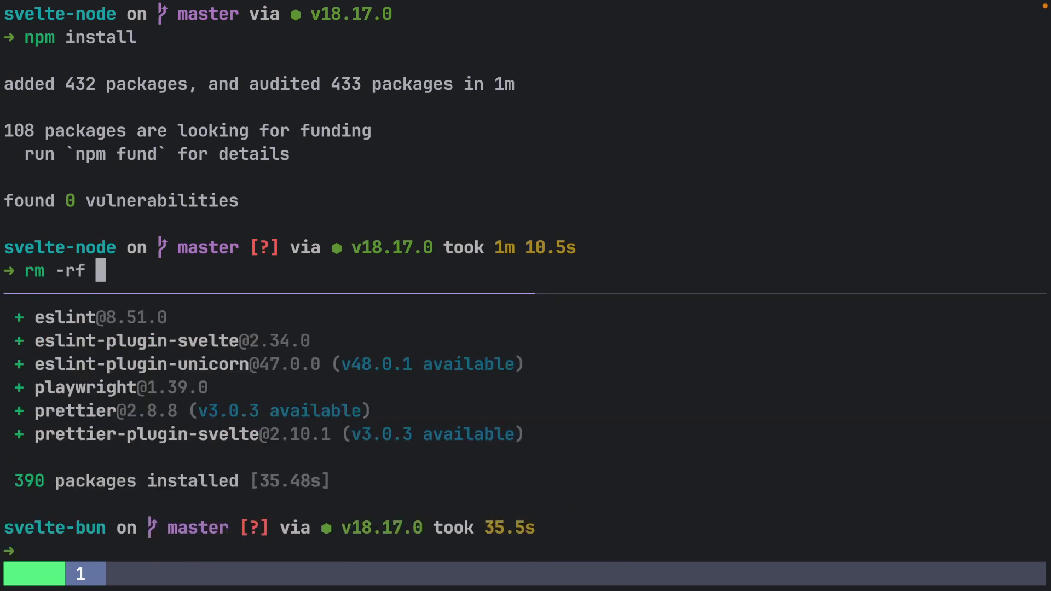
Step: Delete node_modules and rerun npm install in svelte-node, then remove svelte-bun's node_modules
text(node_modules)
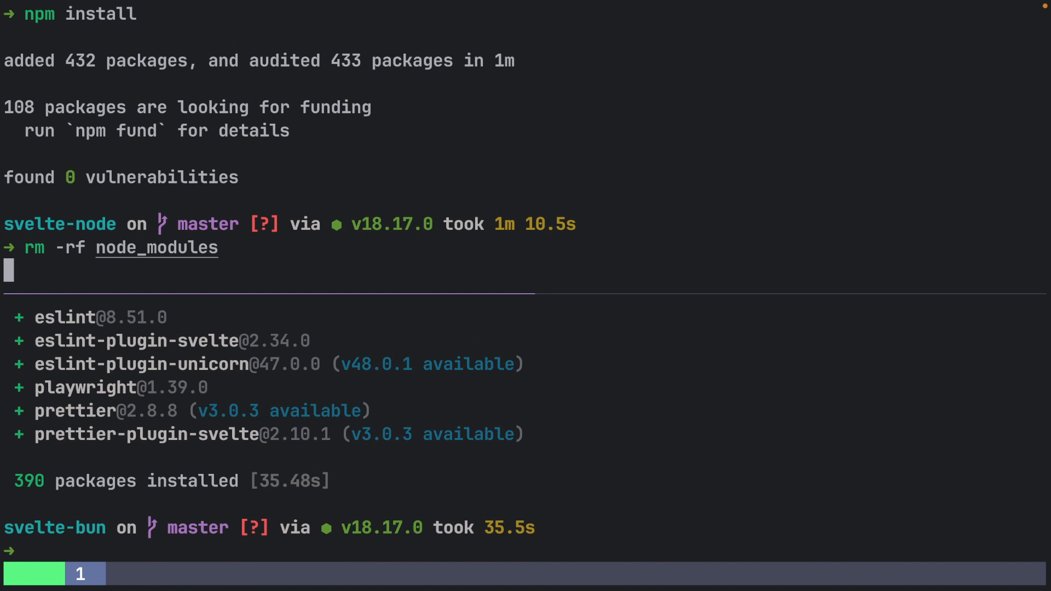
text(npm install)
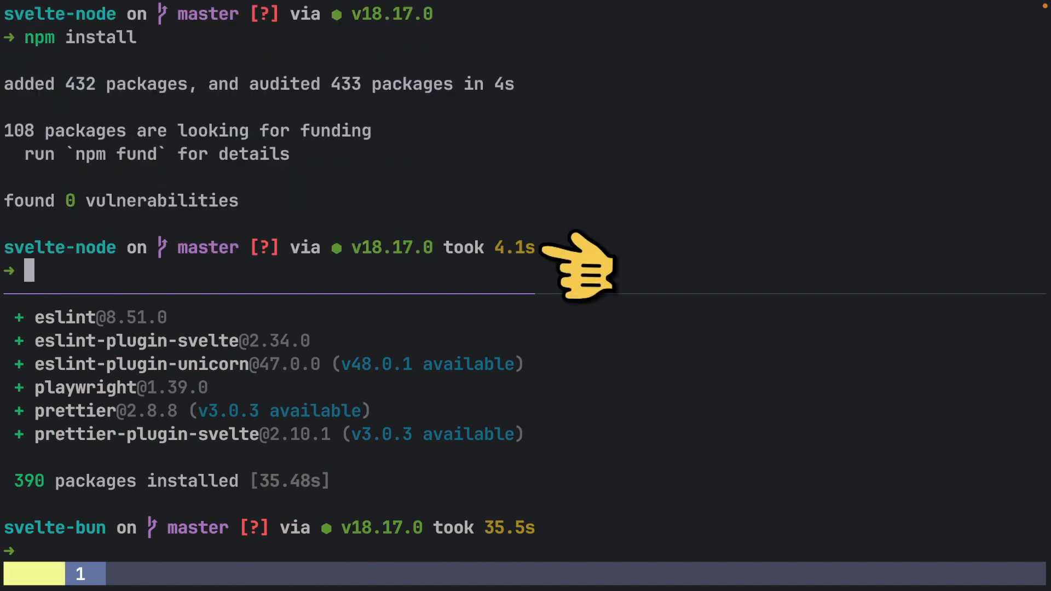
text(rm -rf node_mo)
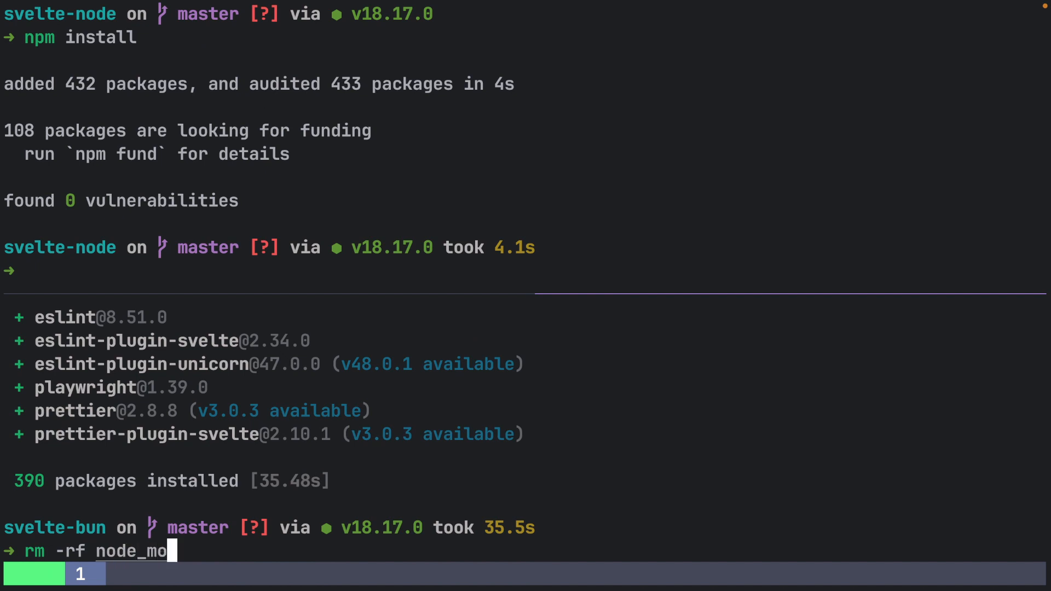
key(Enter)
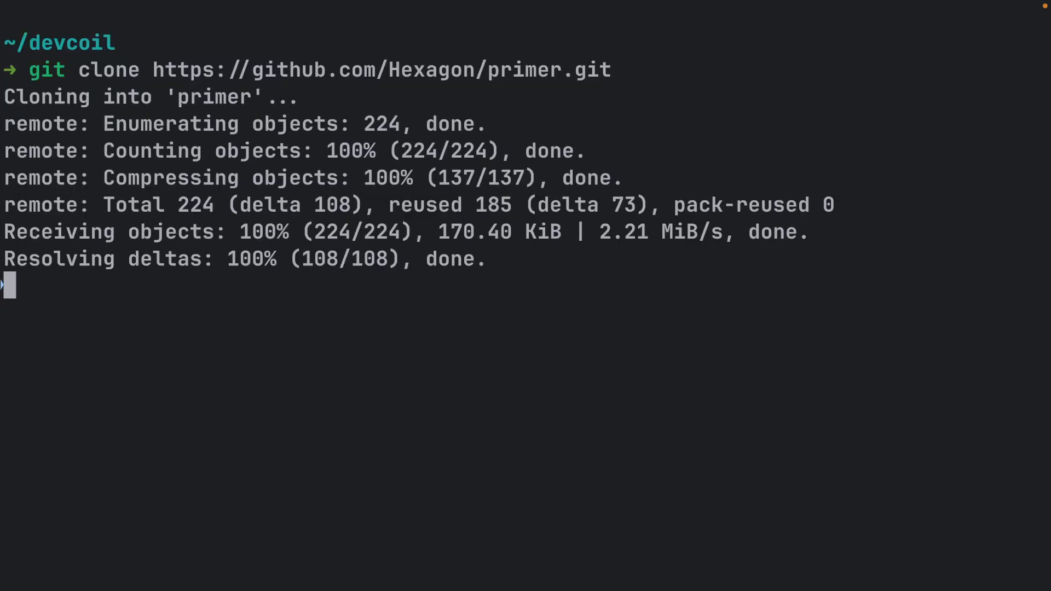
Step: Enter the primer project and run 'npm run bench:all' to start the prime-finding benchmark
text(cd pri)
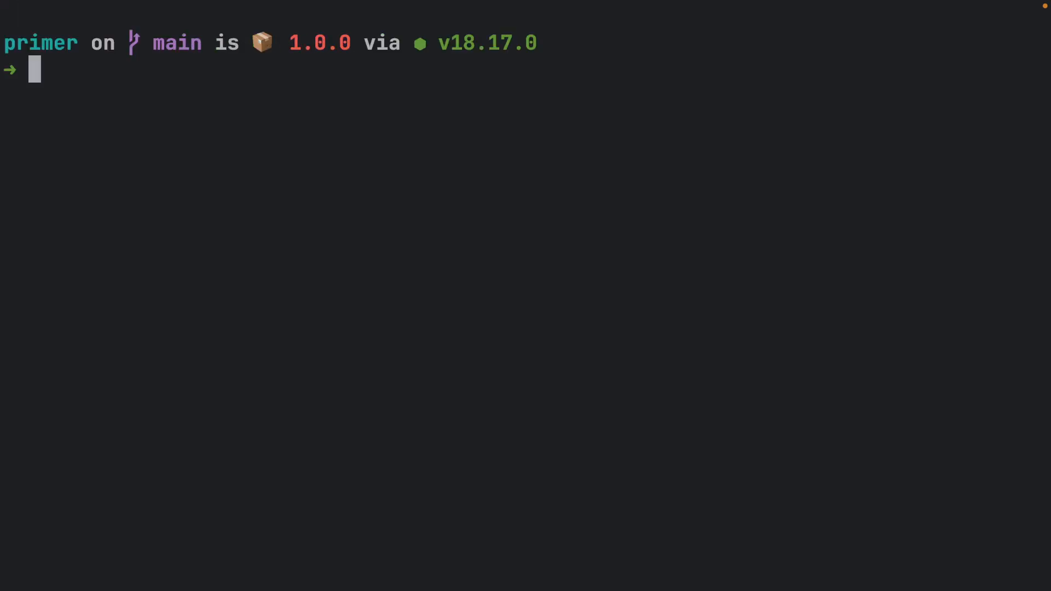
text(npm run bench:all)
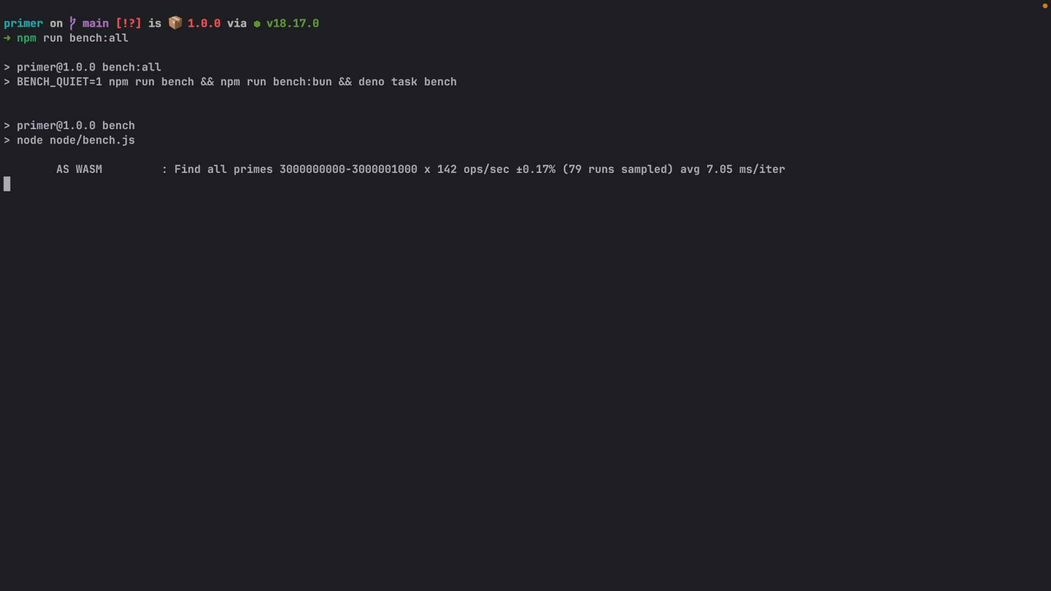